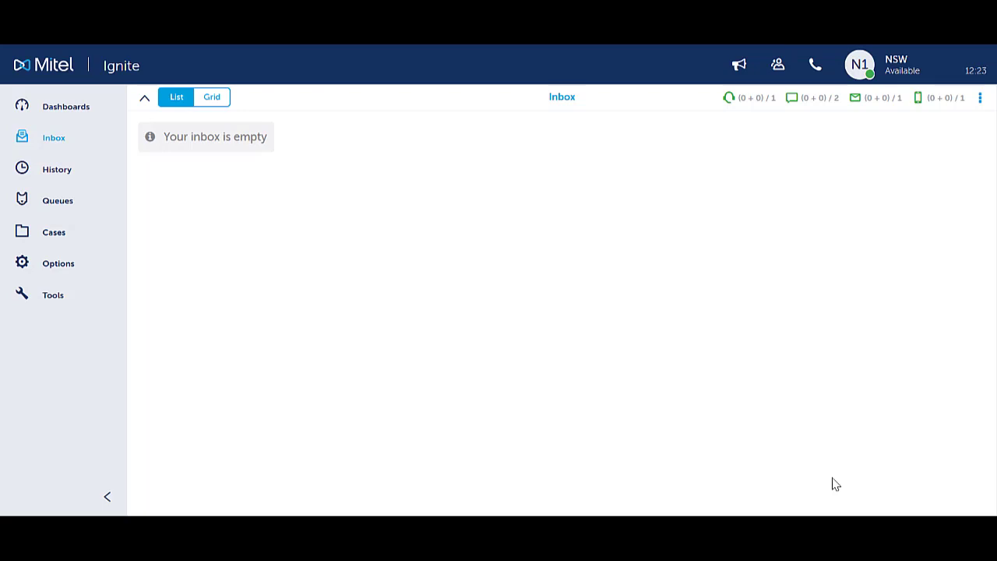
Set the agent's state to Do Not Disturb with Break as the reason from the N1 avatar menu
left_click(860, 64)
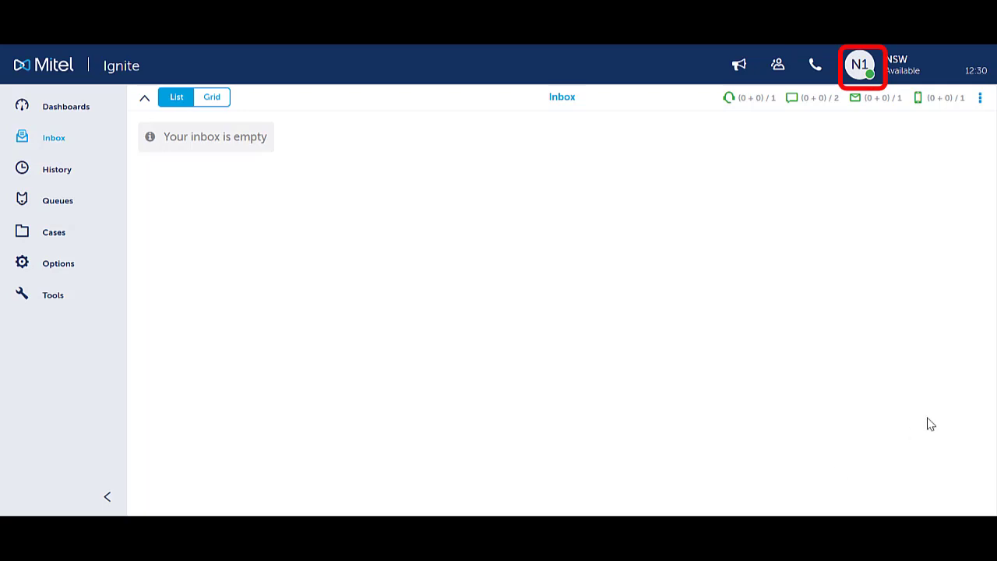
left_click(860, 65)
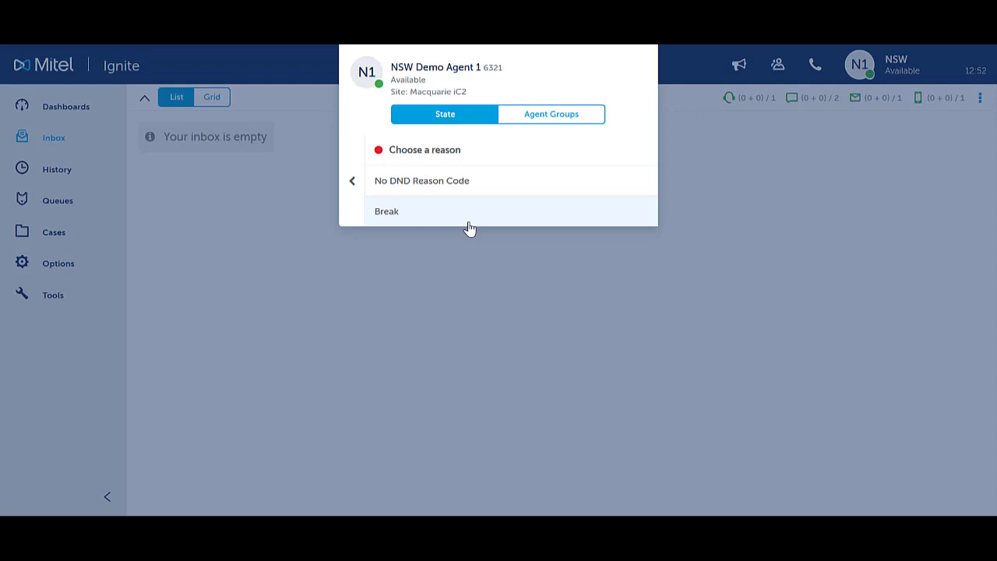
left_click(386, 212)
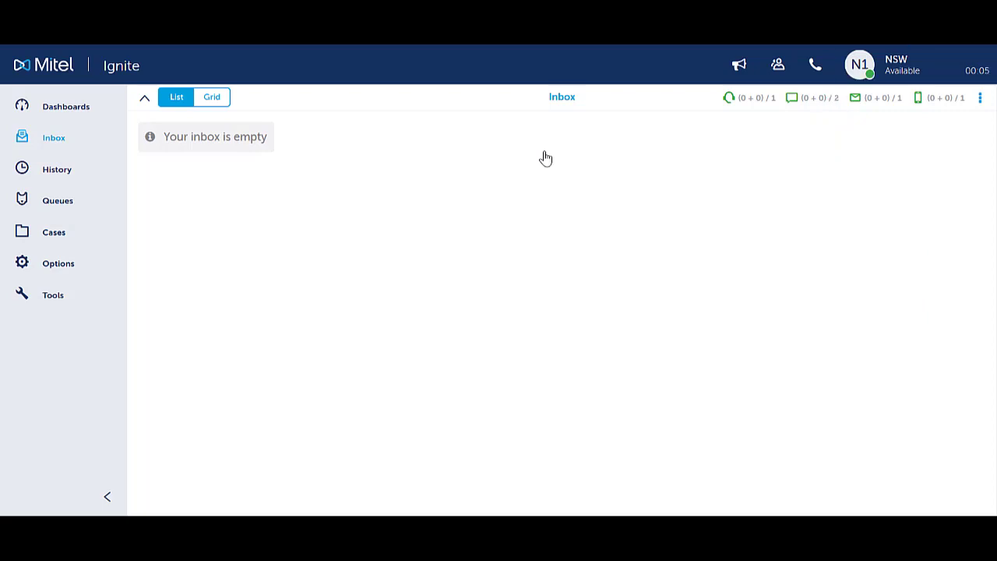
mouse_move(545, 158)
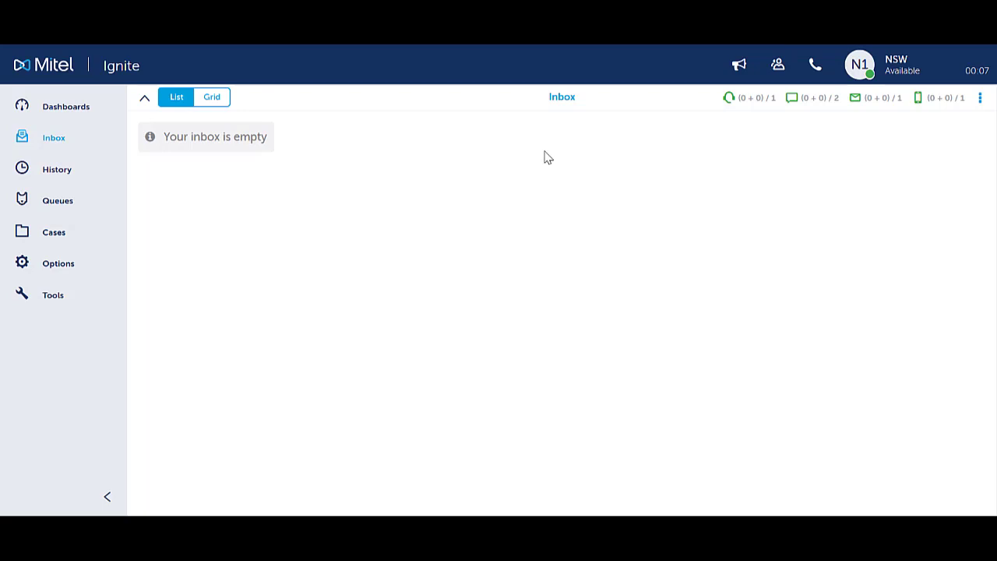